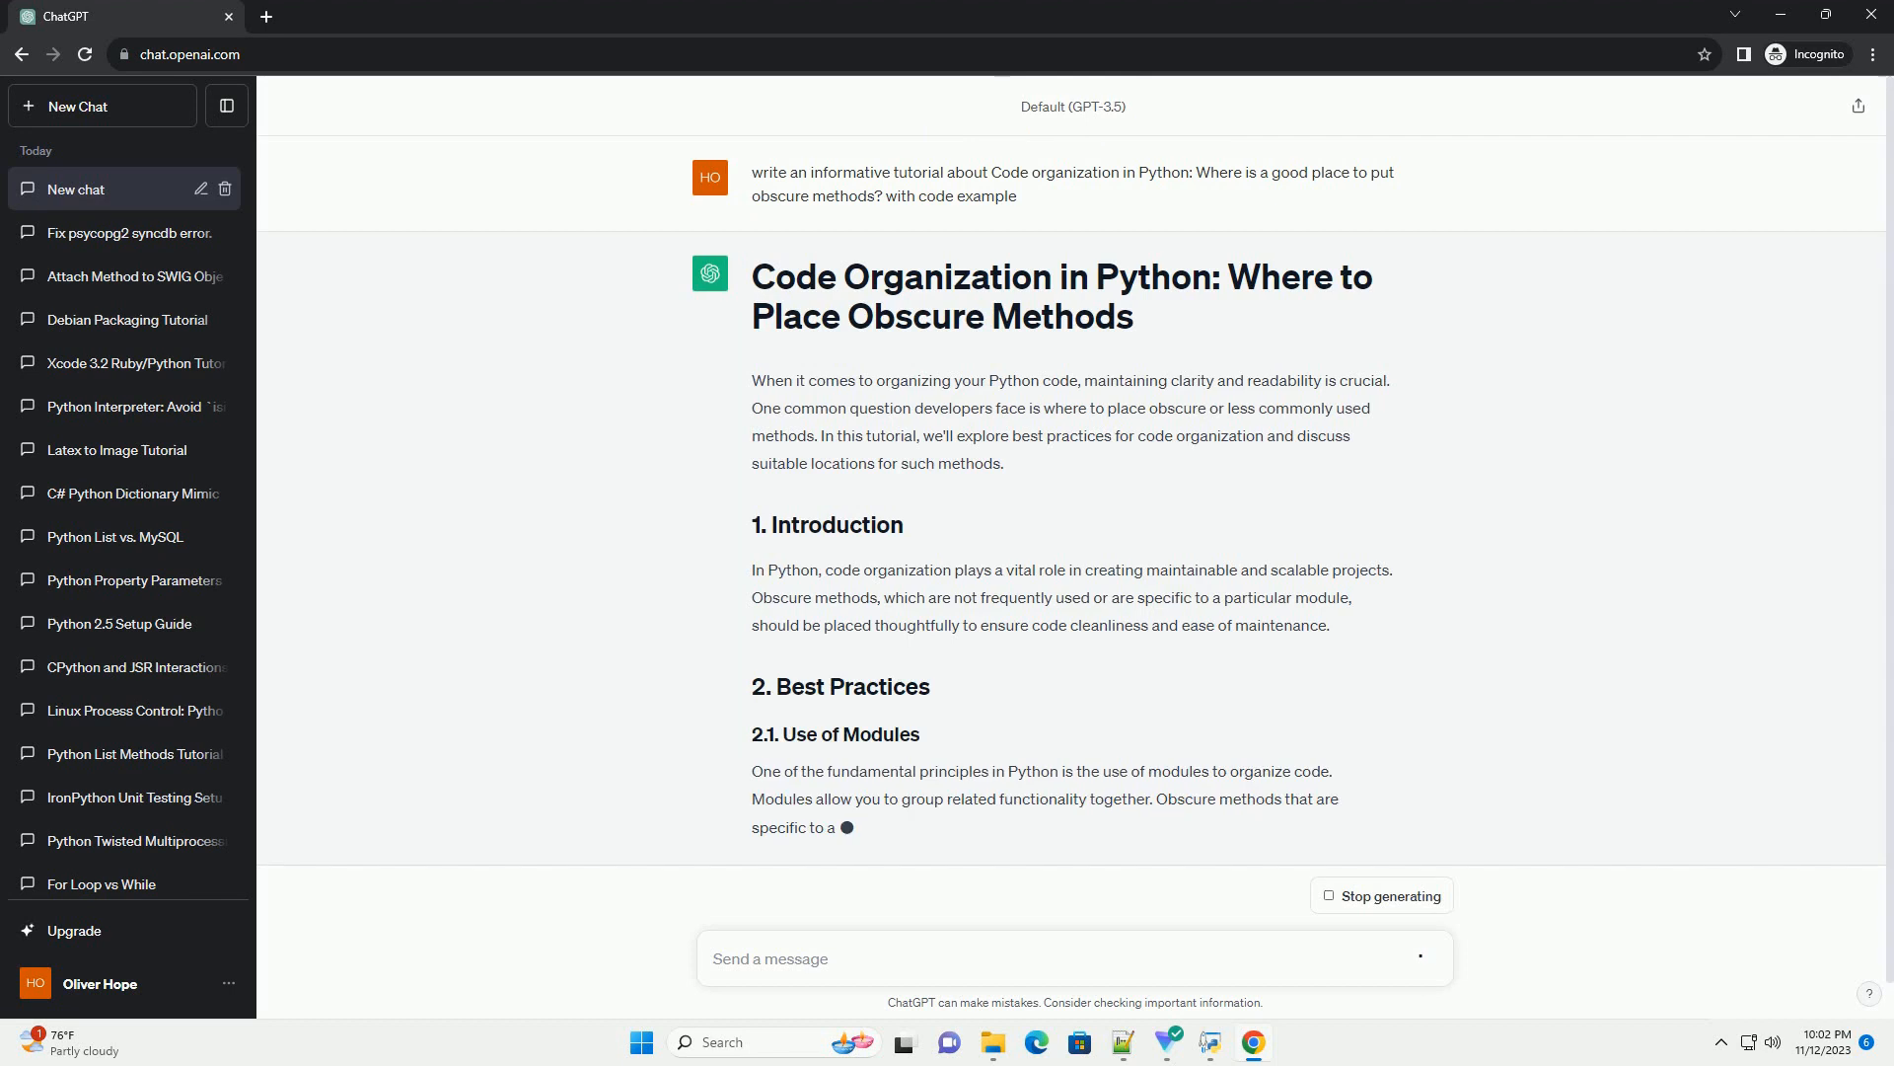
scroll(down, 3)
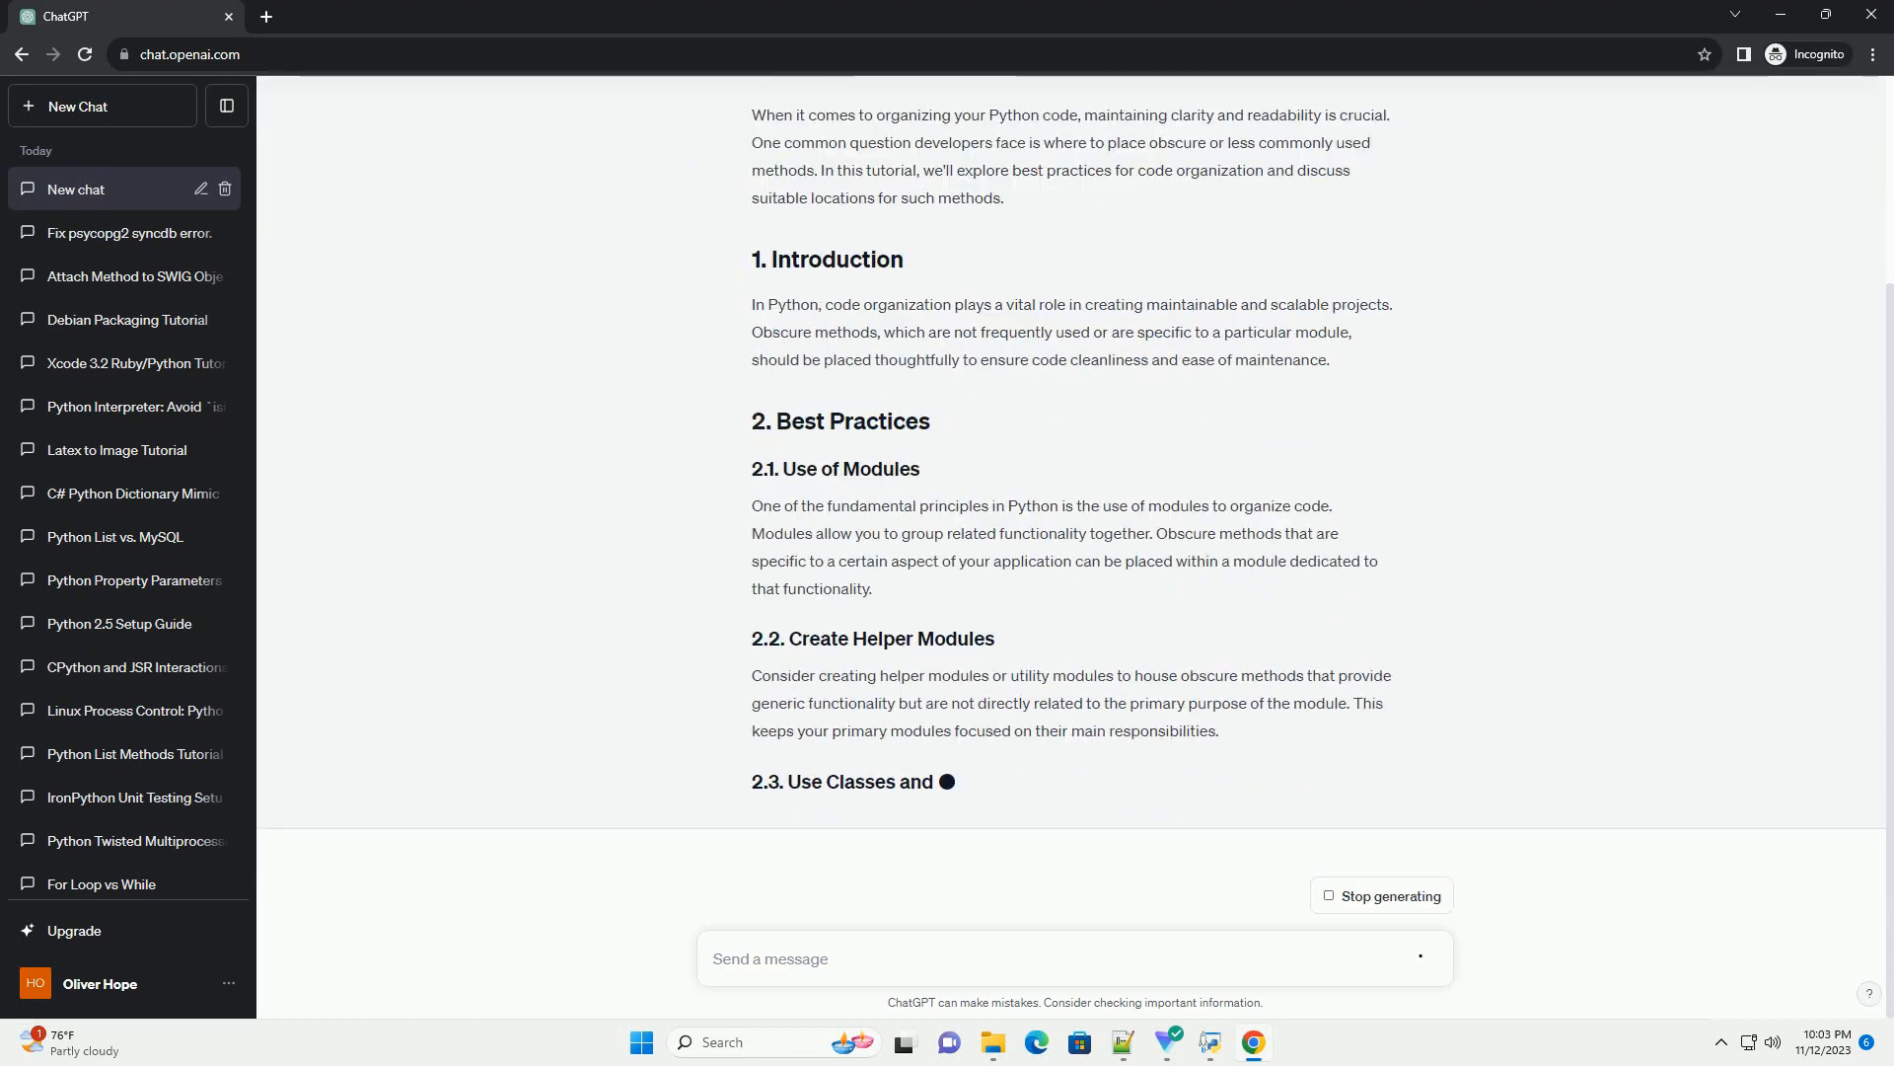